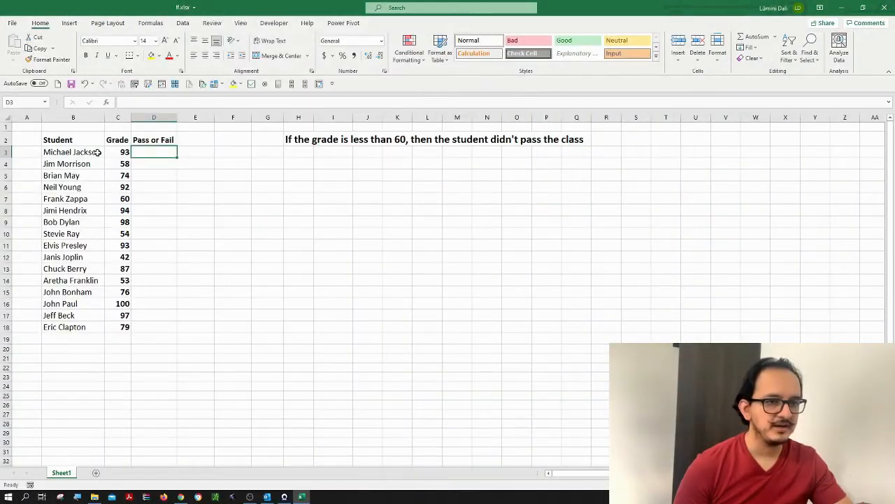
- Review the Grade and Pass or Fail columns and select D3 for the first result
left_click(118, 140)
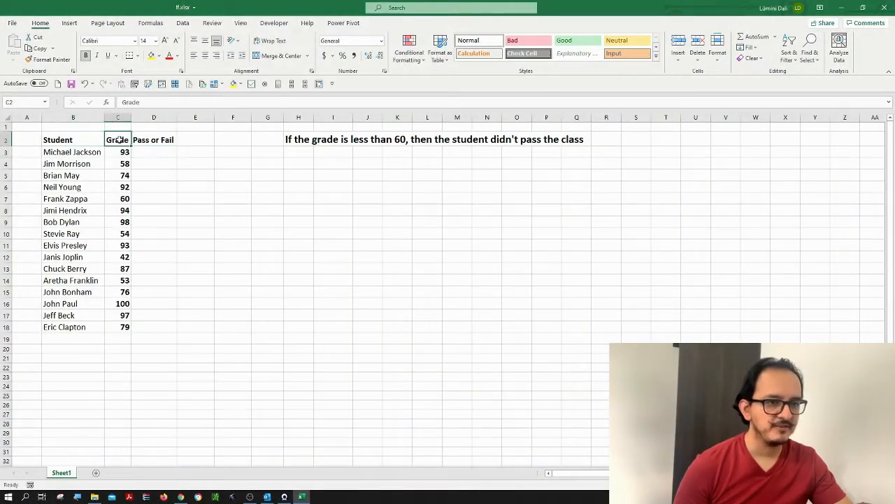
left_click(154, 139)
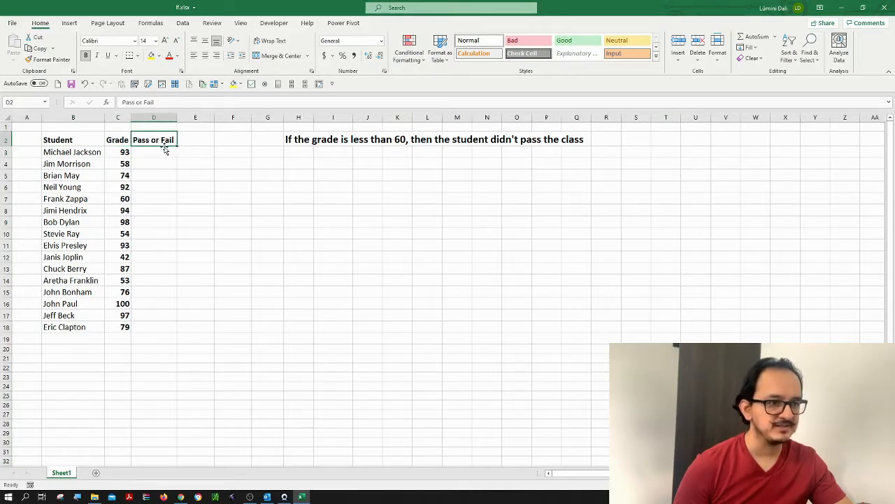
mouse_move(305, 144)
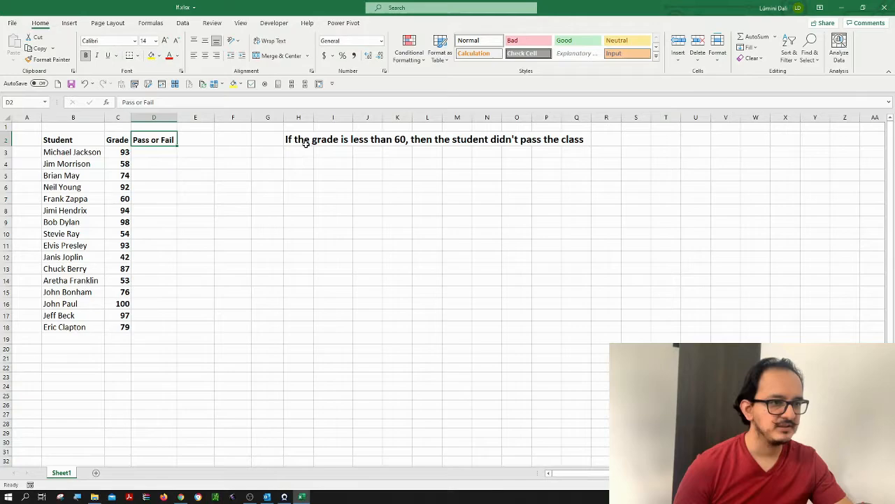
left_click(298, 151)
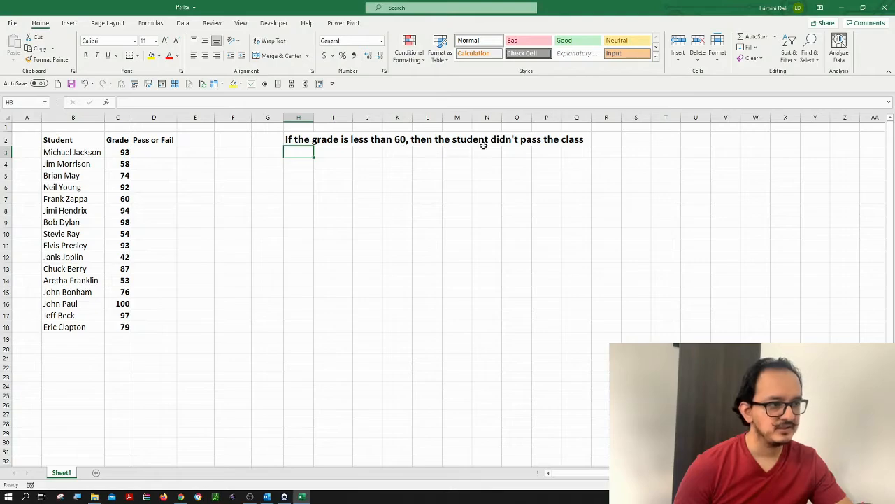
mouse_move(176, 157)
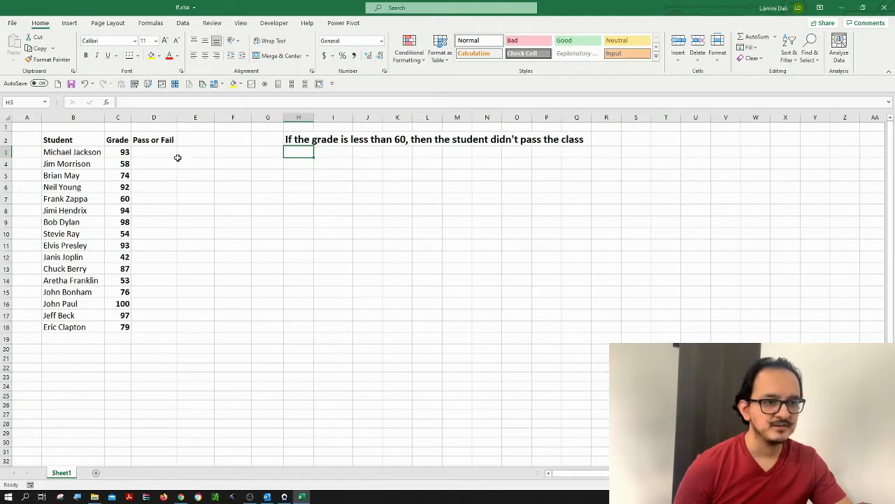
left_click_drag(154, 151, 154, 280)
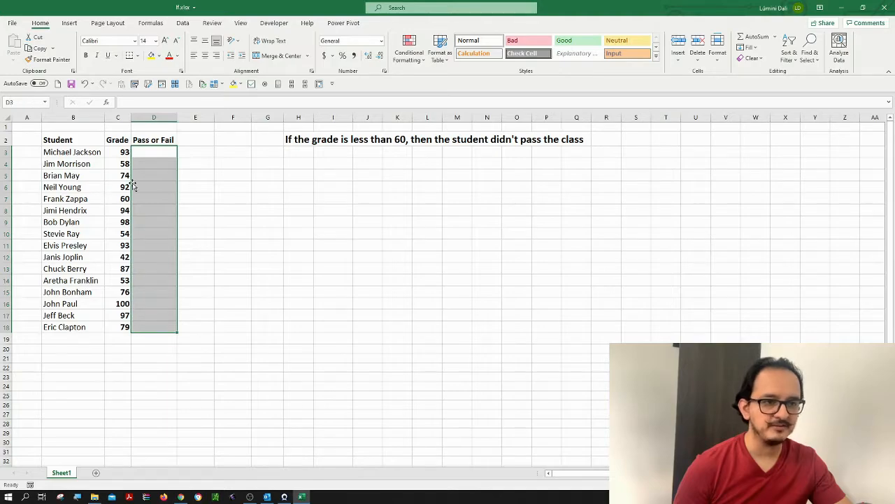
left_click(154, 151)
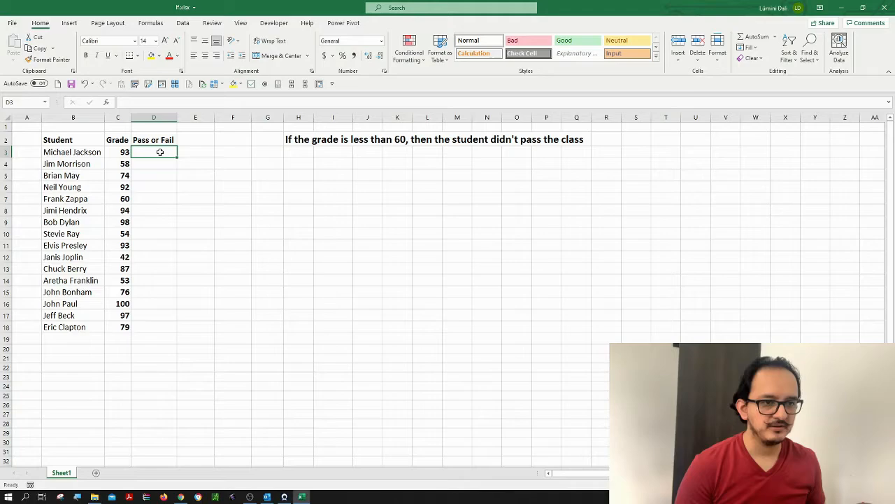
- Start =IF( in D3 with the logical test C3<60
type("=")
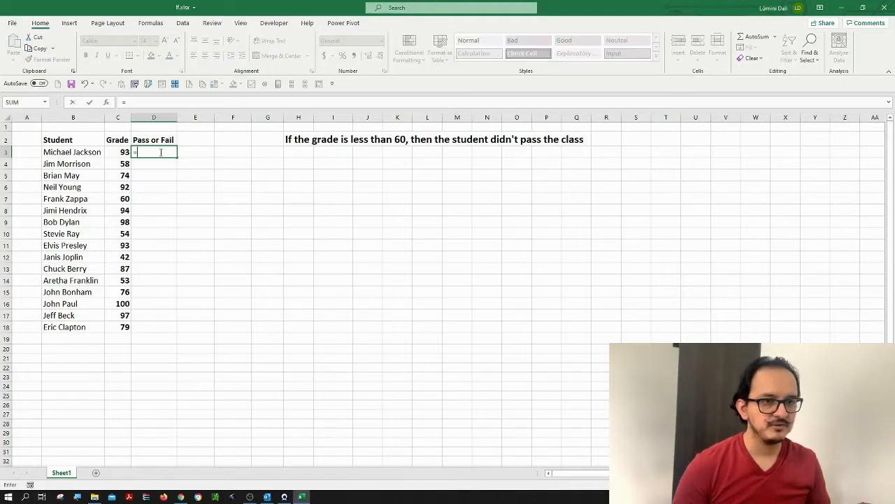
type("if(")
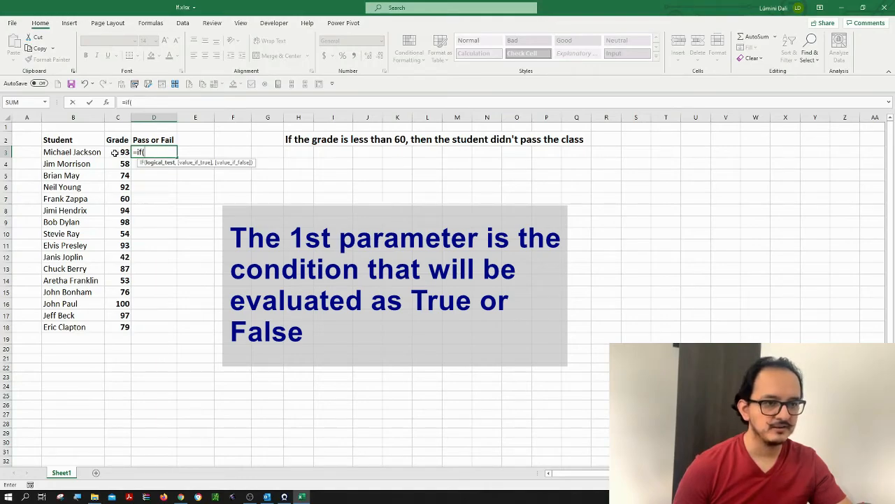
left_click(117, 151)
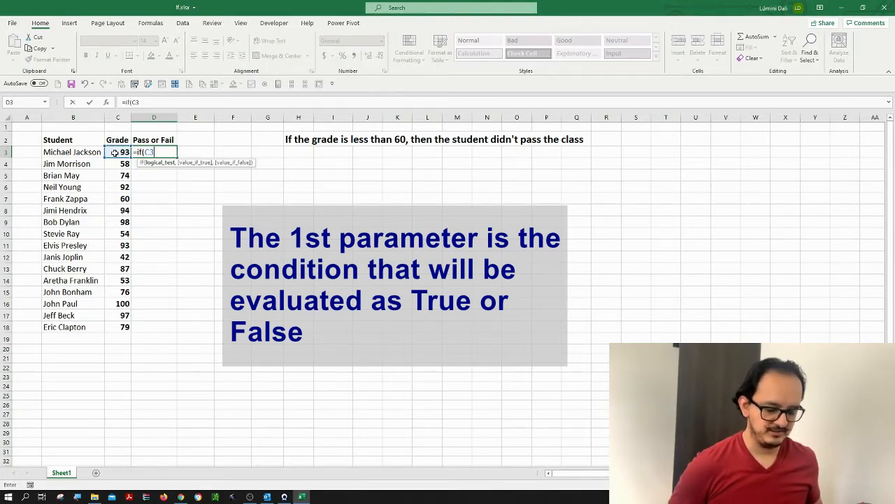
type("<")
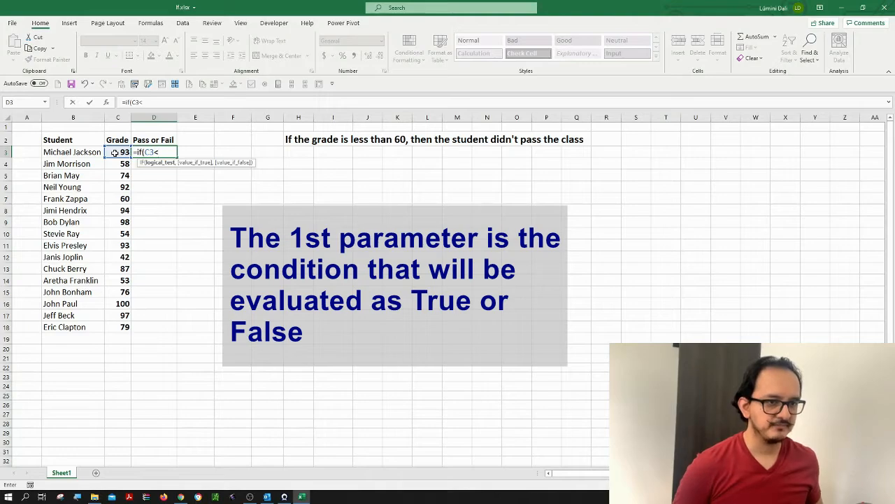
type("60,")
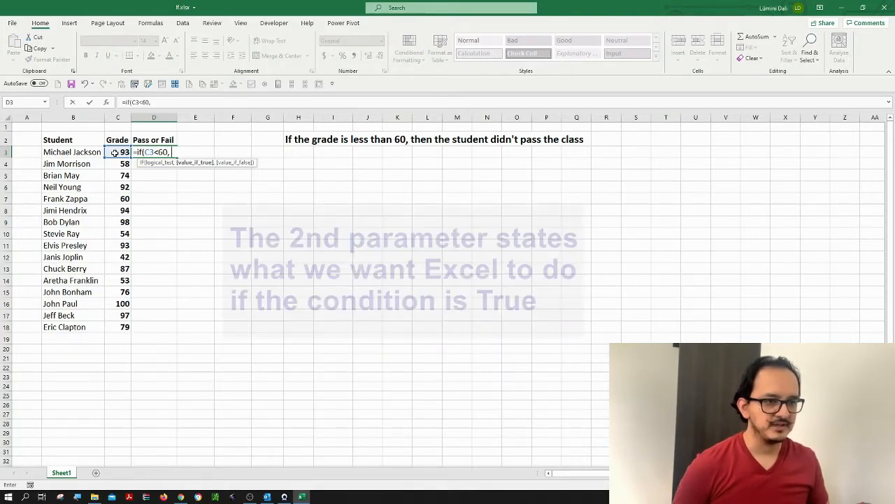
- Finish the formula with "Fail","Pass" so D3 returns Pass for the grade of 93
type("\"Fa")
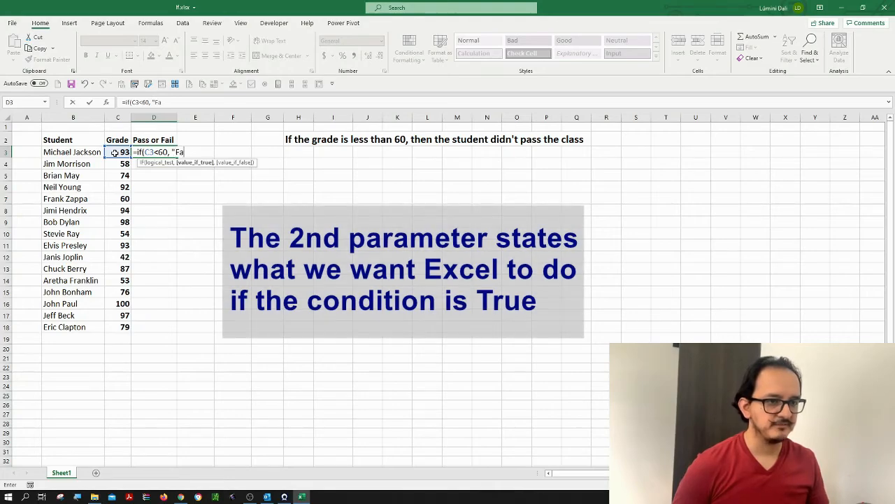
type("il")
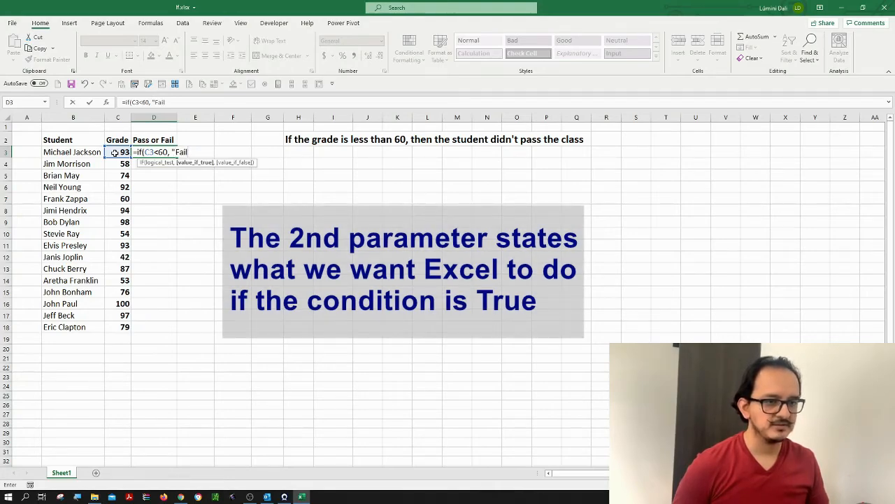
type("\"")
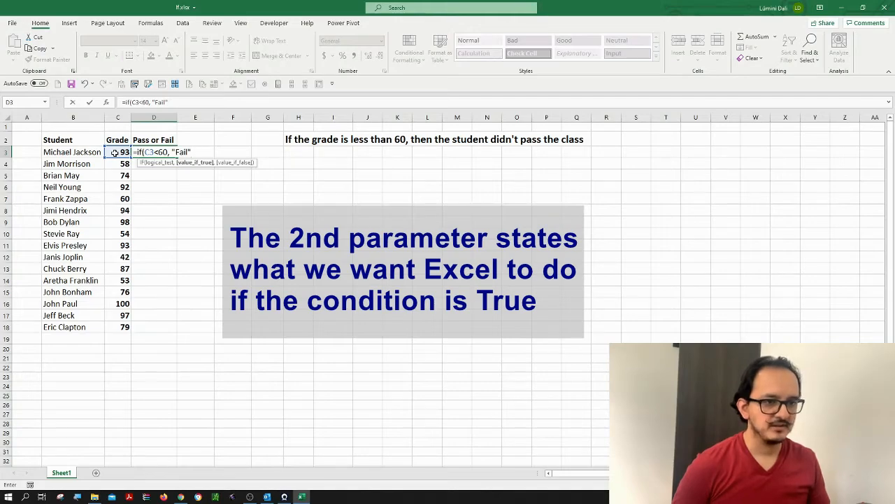
type(",")
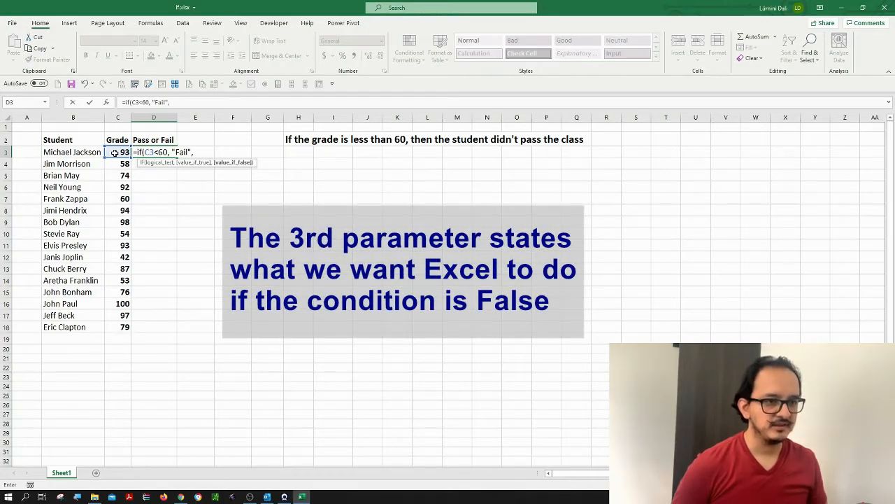
type("\"")
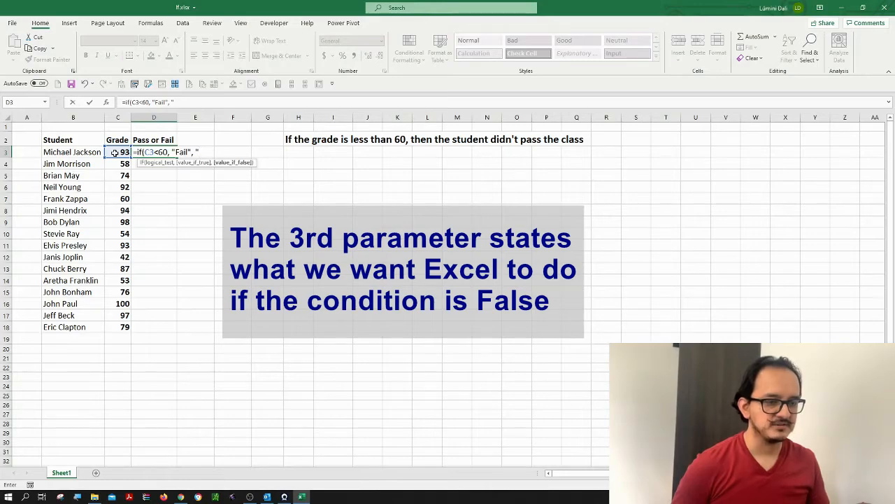
type("Pass")
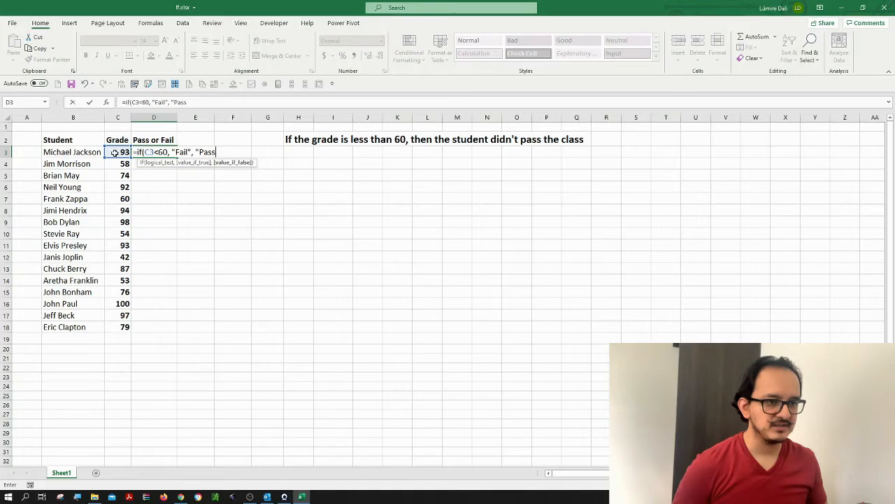
type("\"")
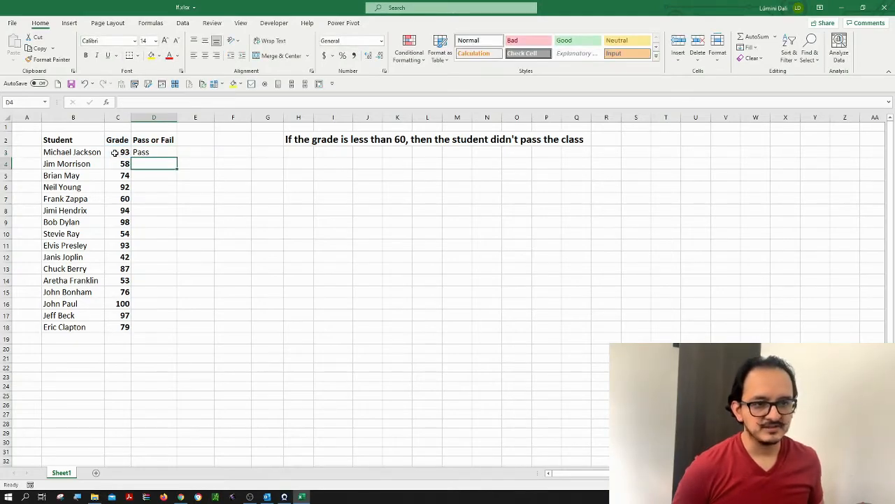
- Copy the D3 formula and paste it into D4:D18 for the remaining students
left_click(154, 151)
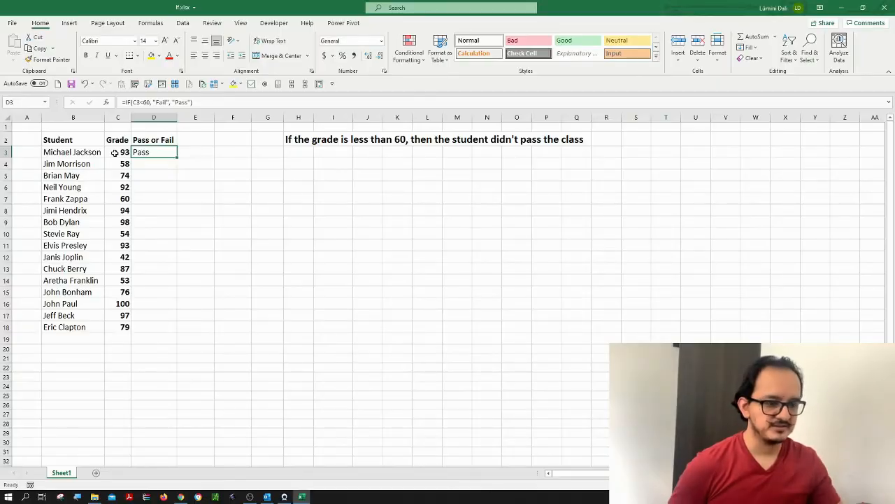
key("ctrl+c")
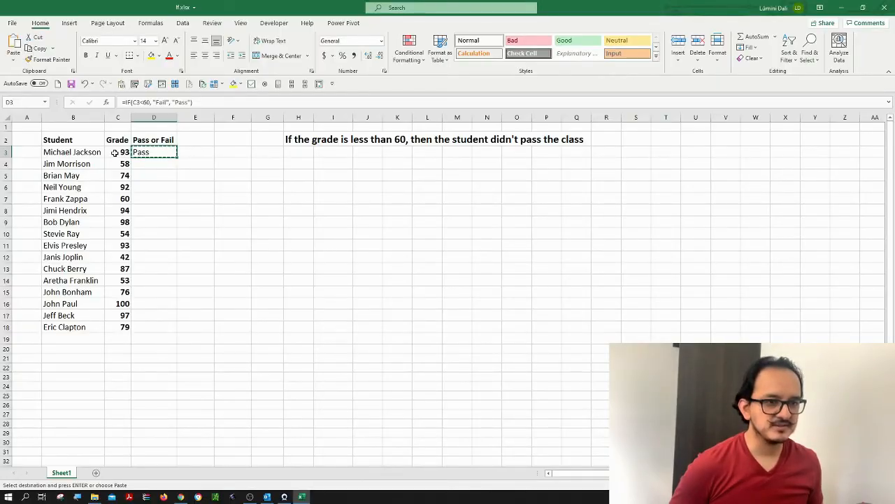
left_click(117, 151)
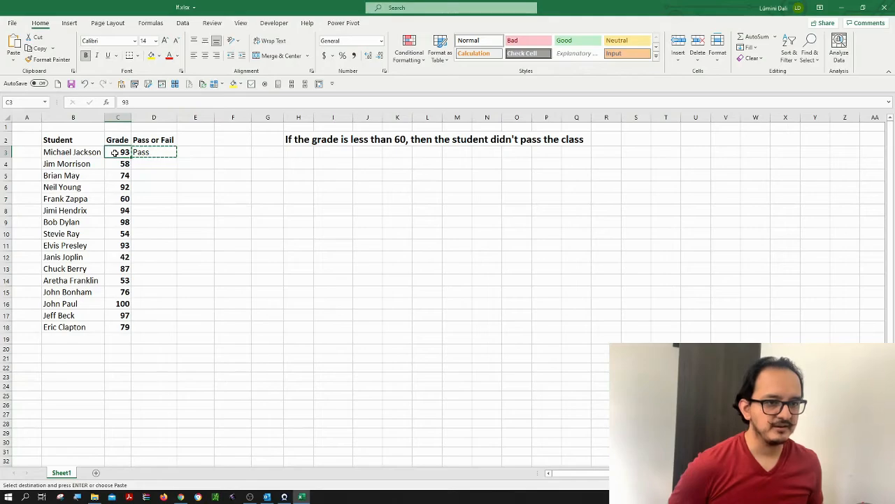
left_click(154, 327)
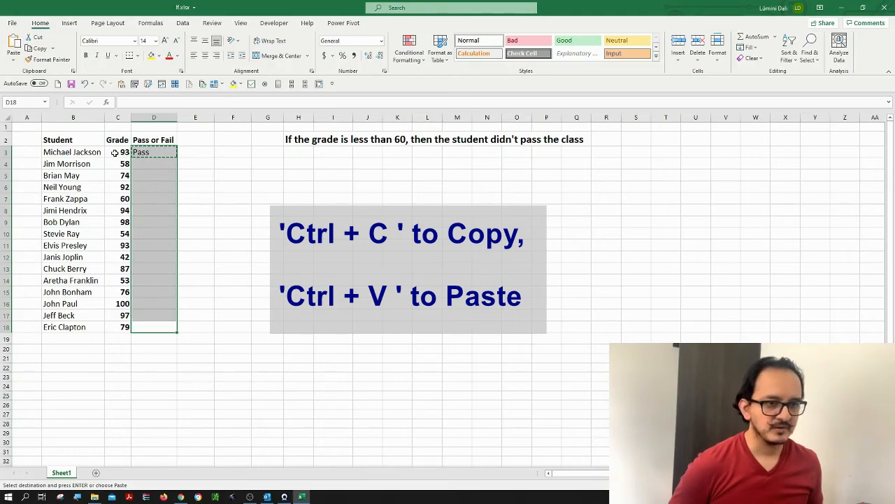
key("ctrl+v")
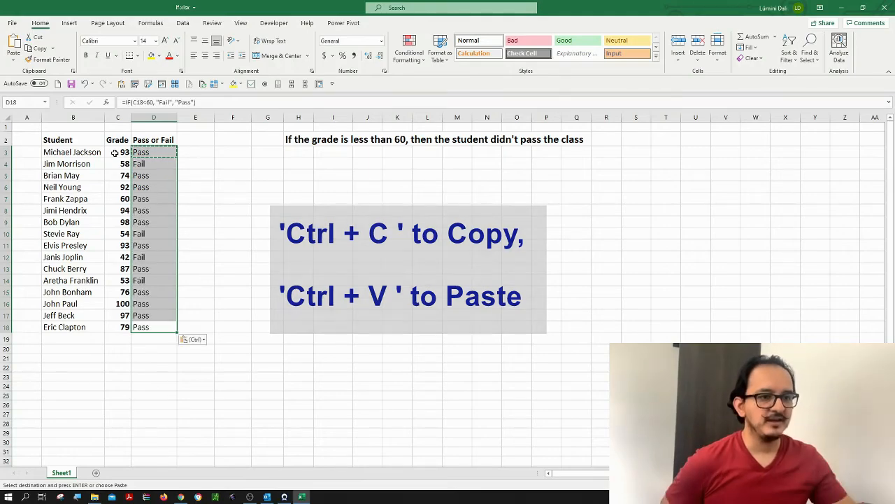
- Verify the pasted formula in D4 against the original in D3
left_click(154, 164)
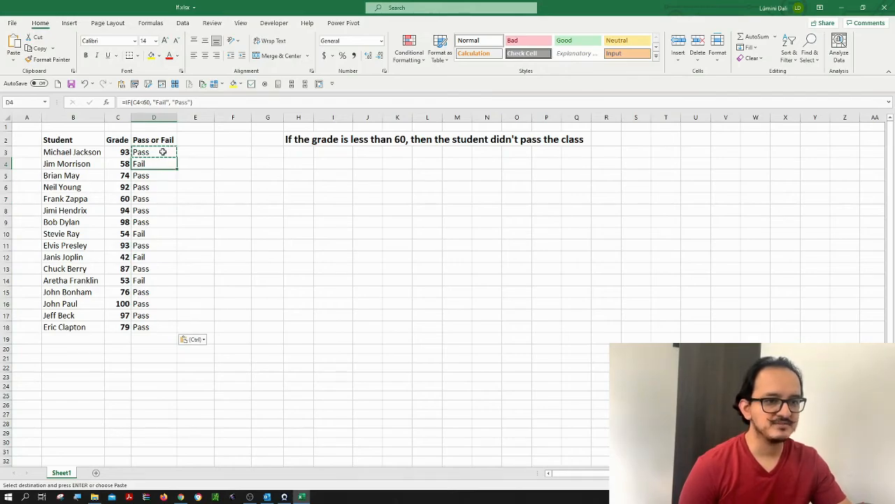
left_click(153, 151)
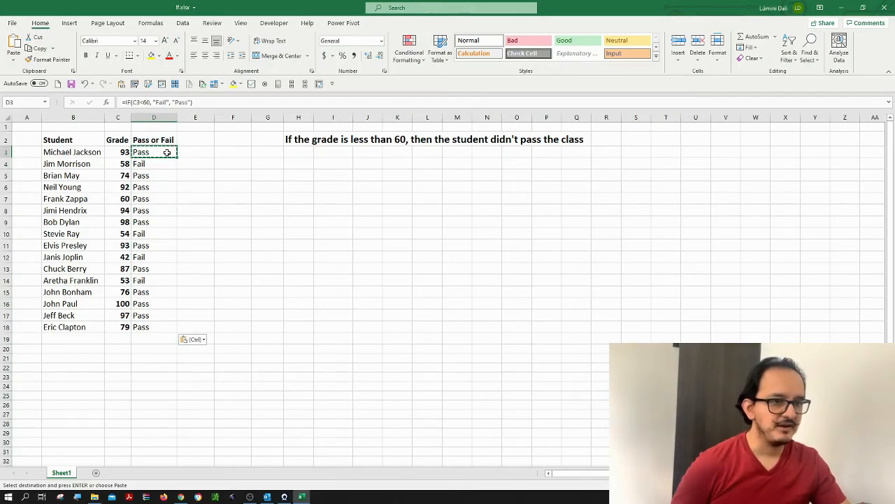